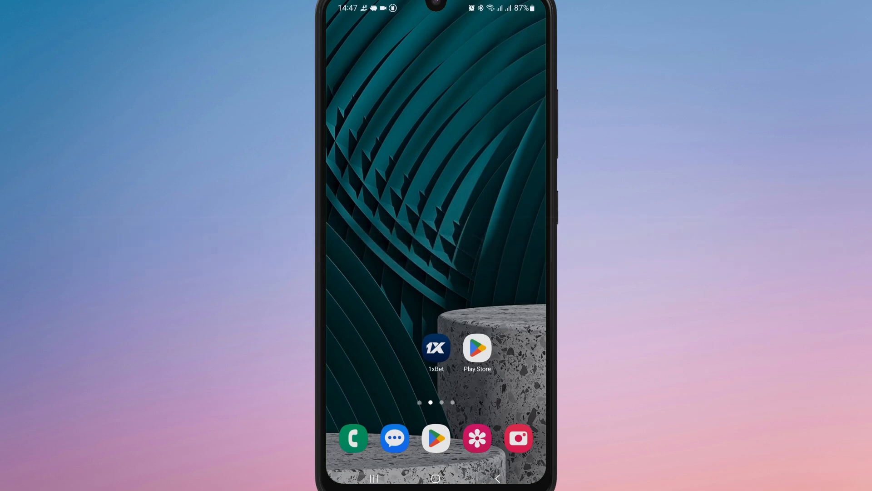
- Launch the 1xBet app from the Android home screen
{"action": "left_click", "coordinate": [436, 347]}
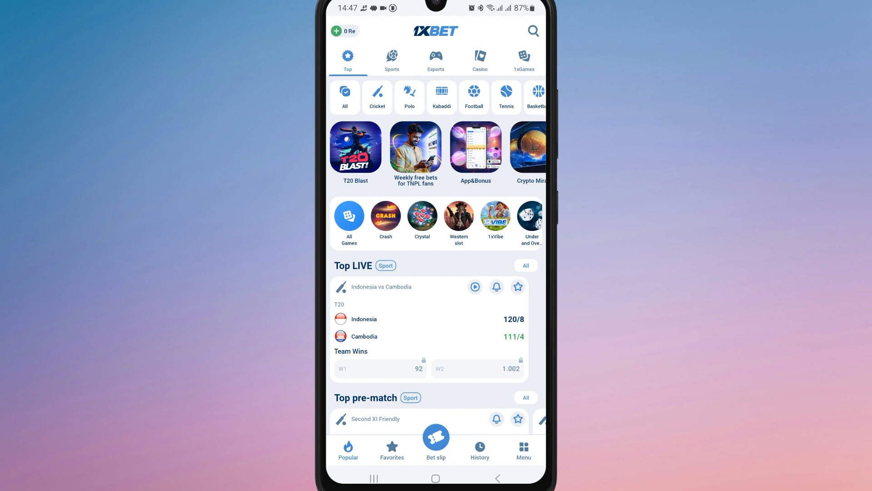
- Navigate through Menu and Settings to the 1xBet Security settings checklist
{"action": "scroll", "scroll_direction": "left", "scroll_amount": 3}
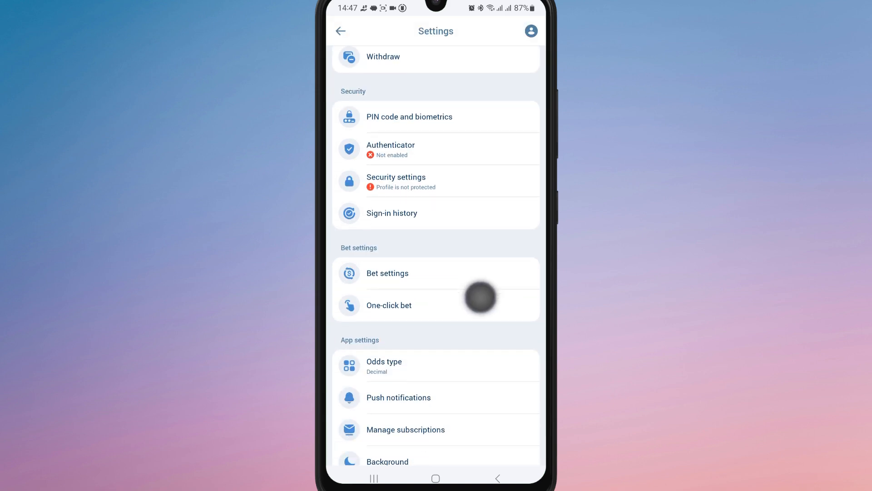
{"action": "scroll", "scroll_direction": "up", "scroll_amount": 3}
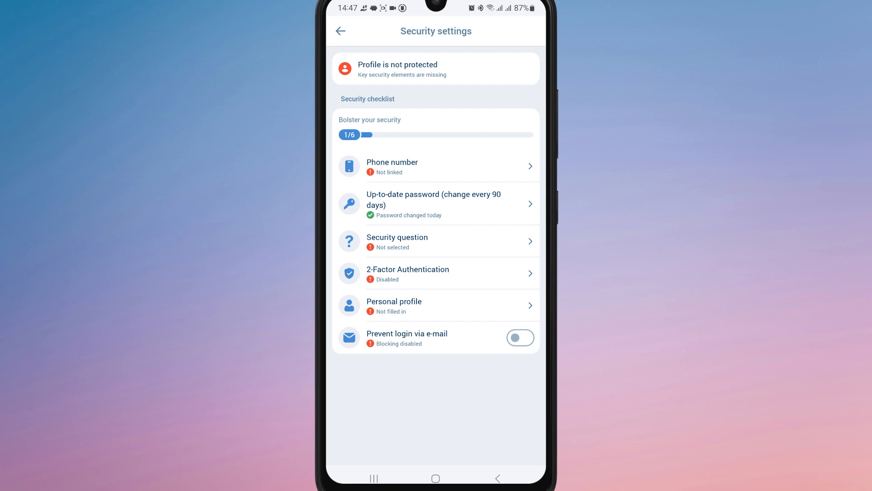
- Open 2-Factor Authentication setup and go to Google Authenticator's Play Store page
{"action": "left_click", "coordinate": [436, 272]}
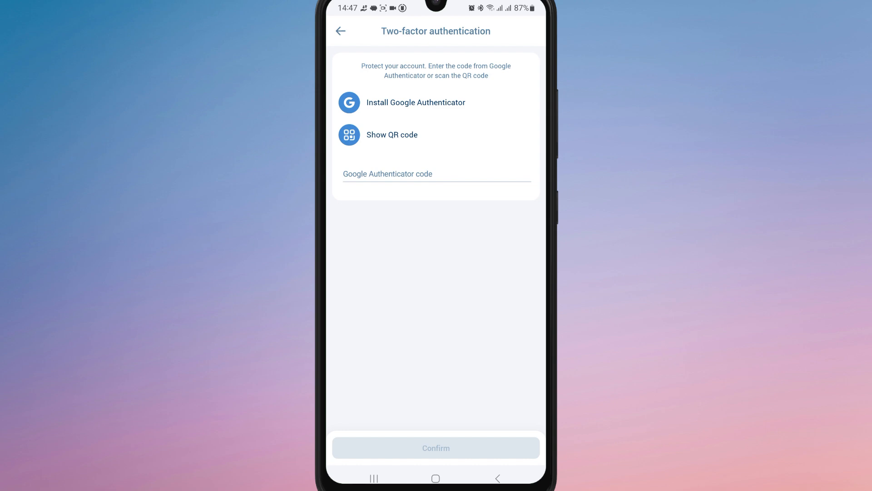
{"action": "left_click", "coordinate": [486, 100]}
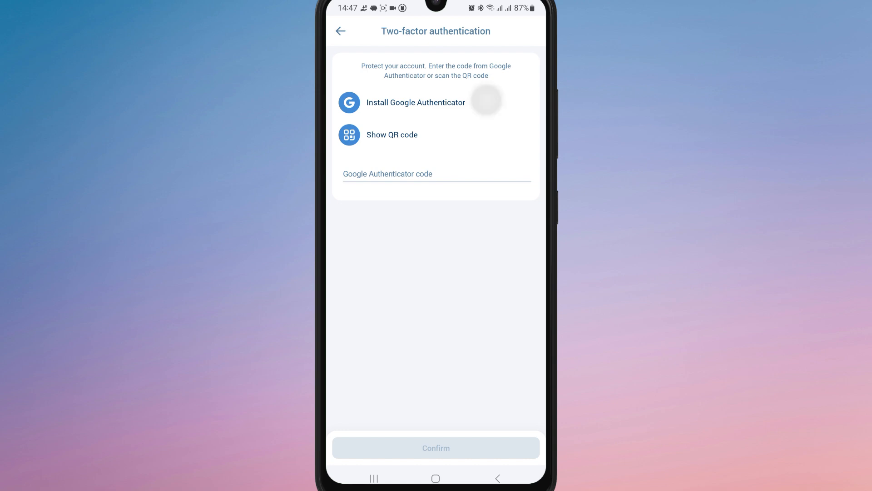
{"action": "left_click", "coordinate": [415, 102]}
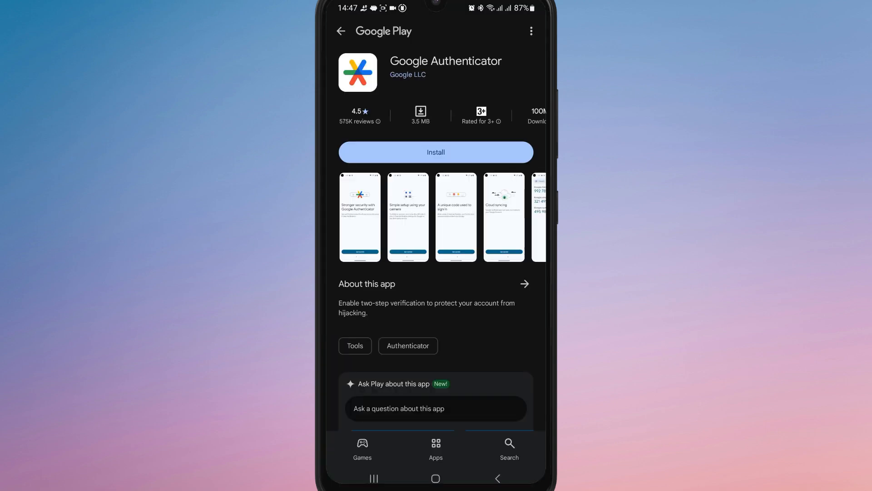
- Install Google Authenticator from Google Play and open it
{"action": "left_click", "coordinate": [436, 152]}
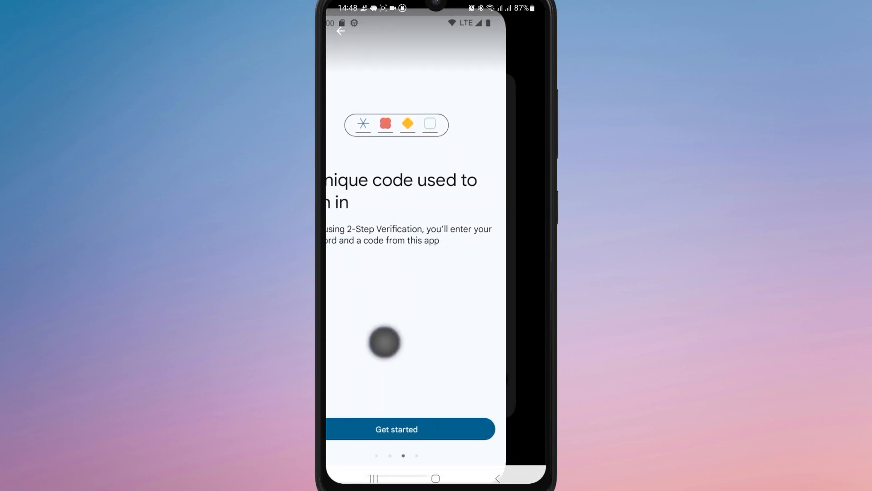
- Get past Google Authenticator's intro screens to the account list of six-digit codes
{"action": "left_click", "coordinate": [410, 429]}
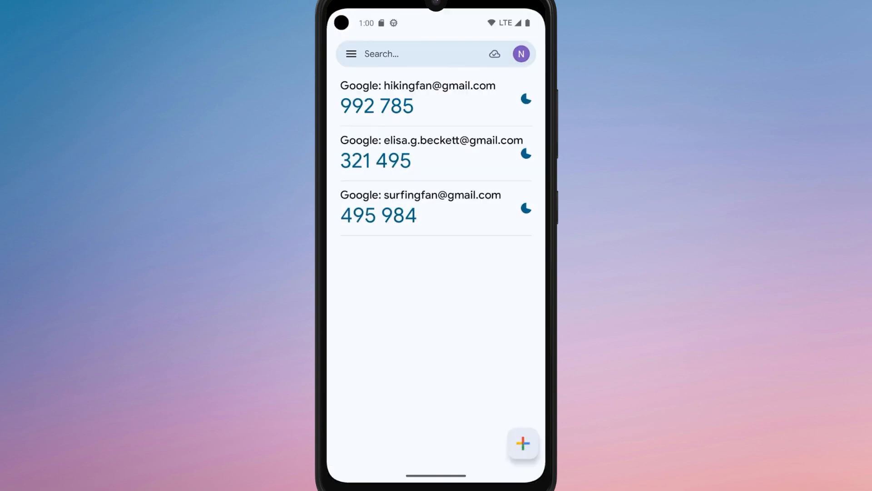
{"action": "left_click", "coordinate": [456, 214]}
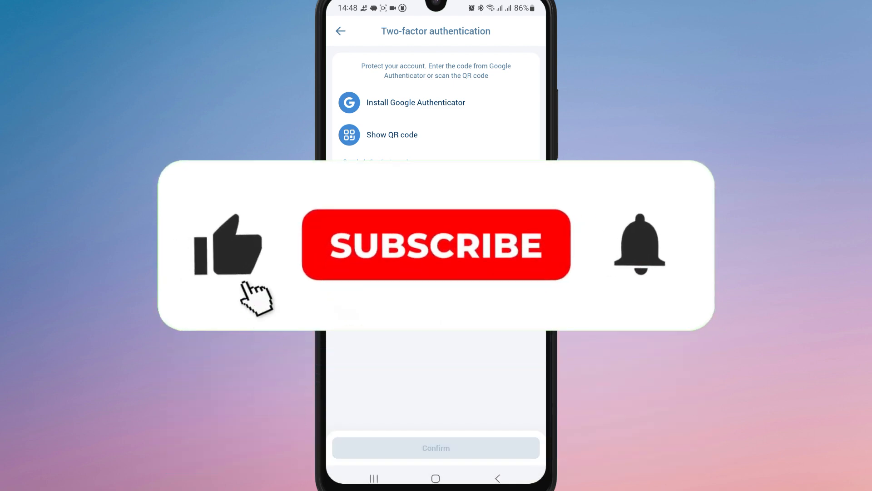
{"action": "left_click", "coordinate": [435, 244]}
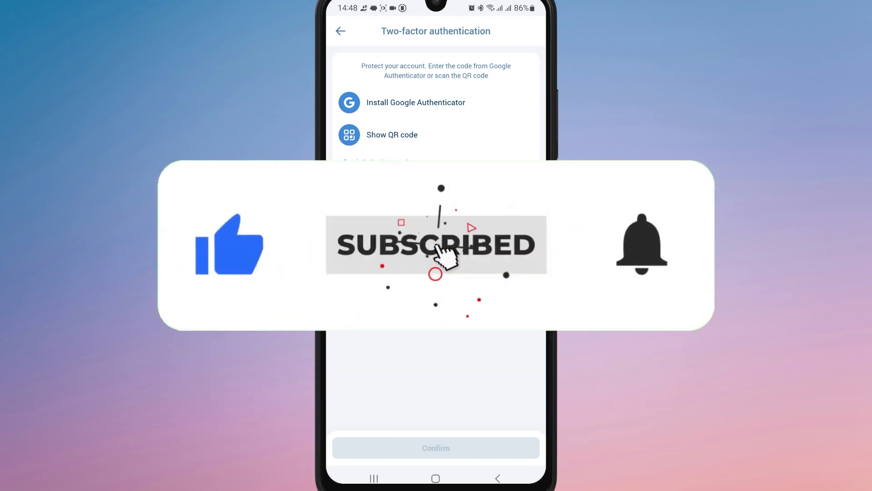